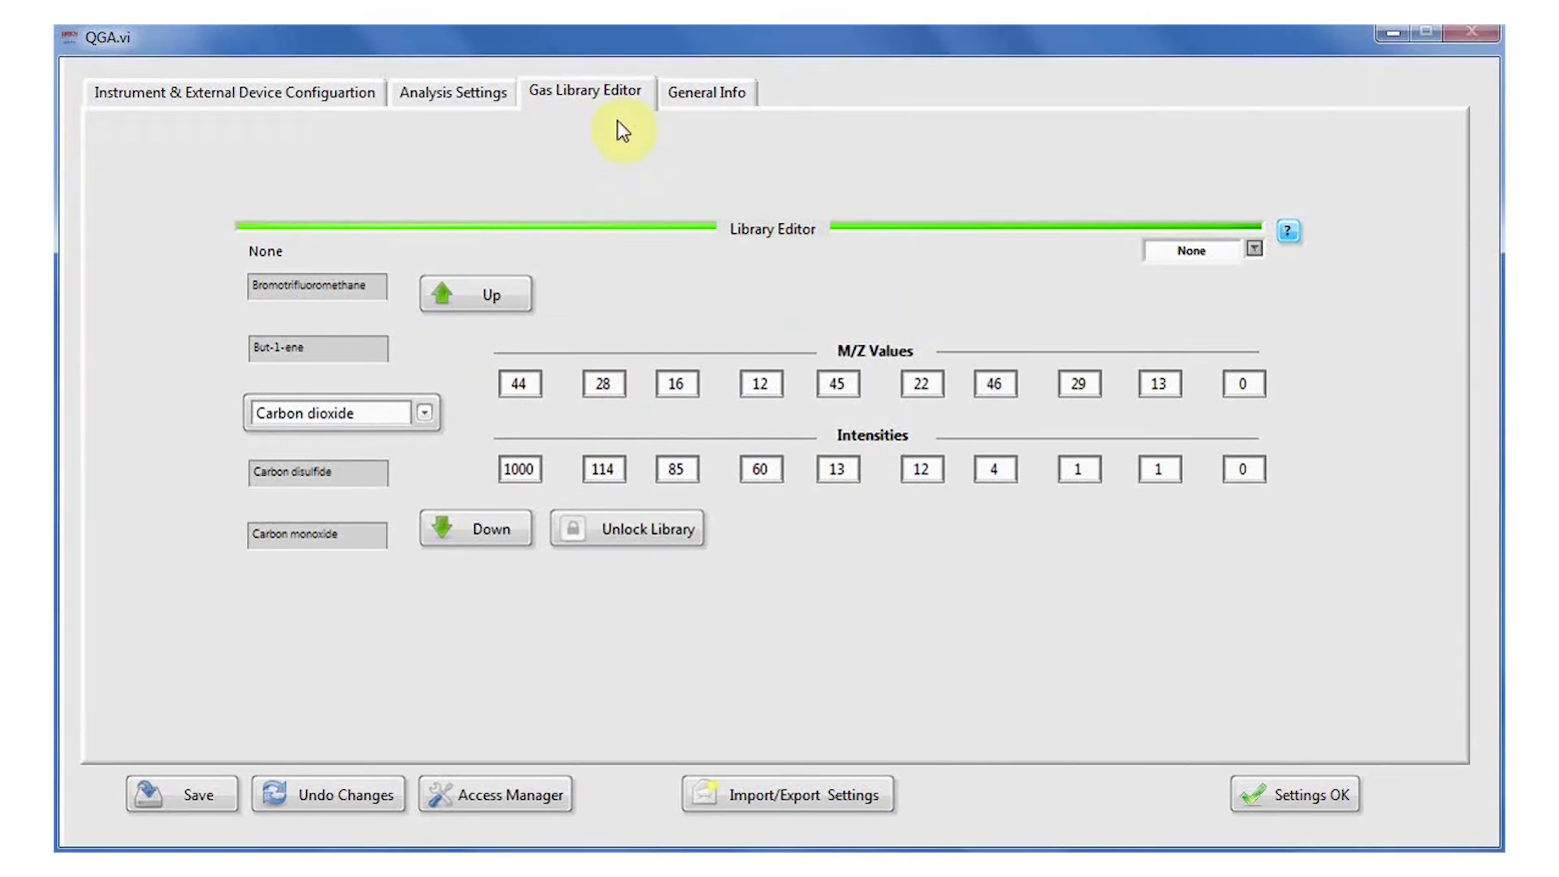
Unlock the gas library and set carbon dioxide's 114 intensity at m/z 28 to 200.
click(601, 469)
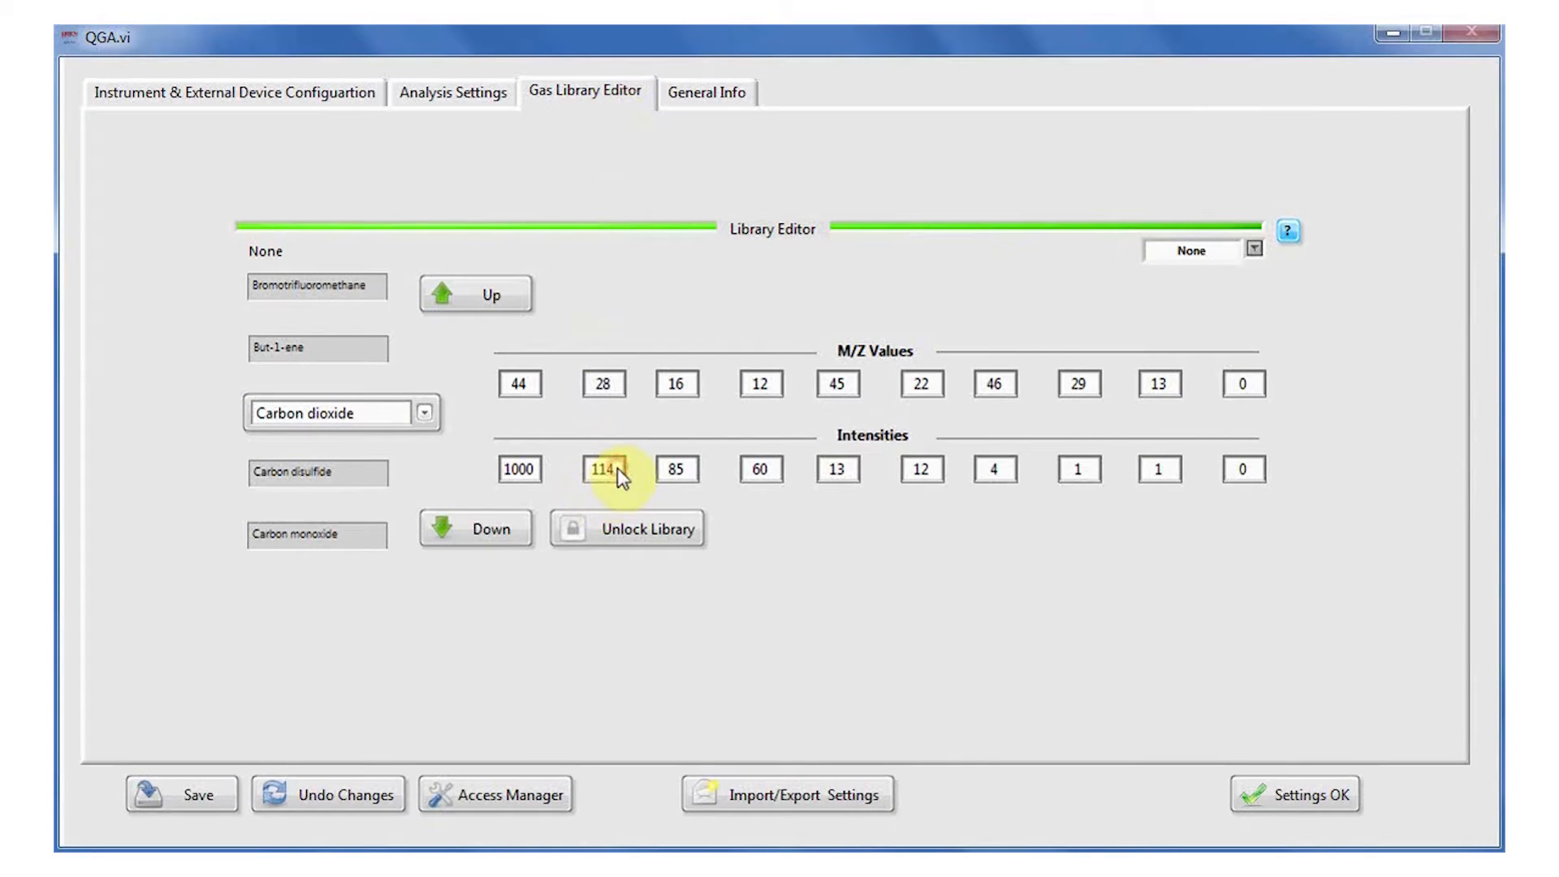
click(627, 528)
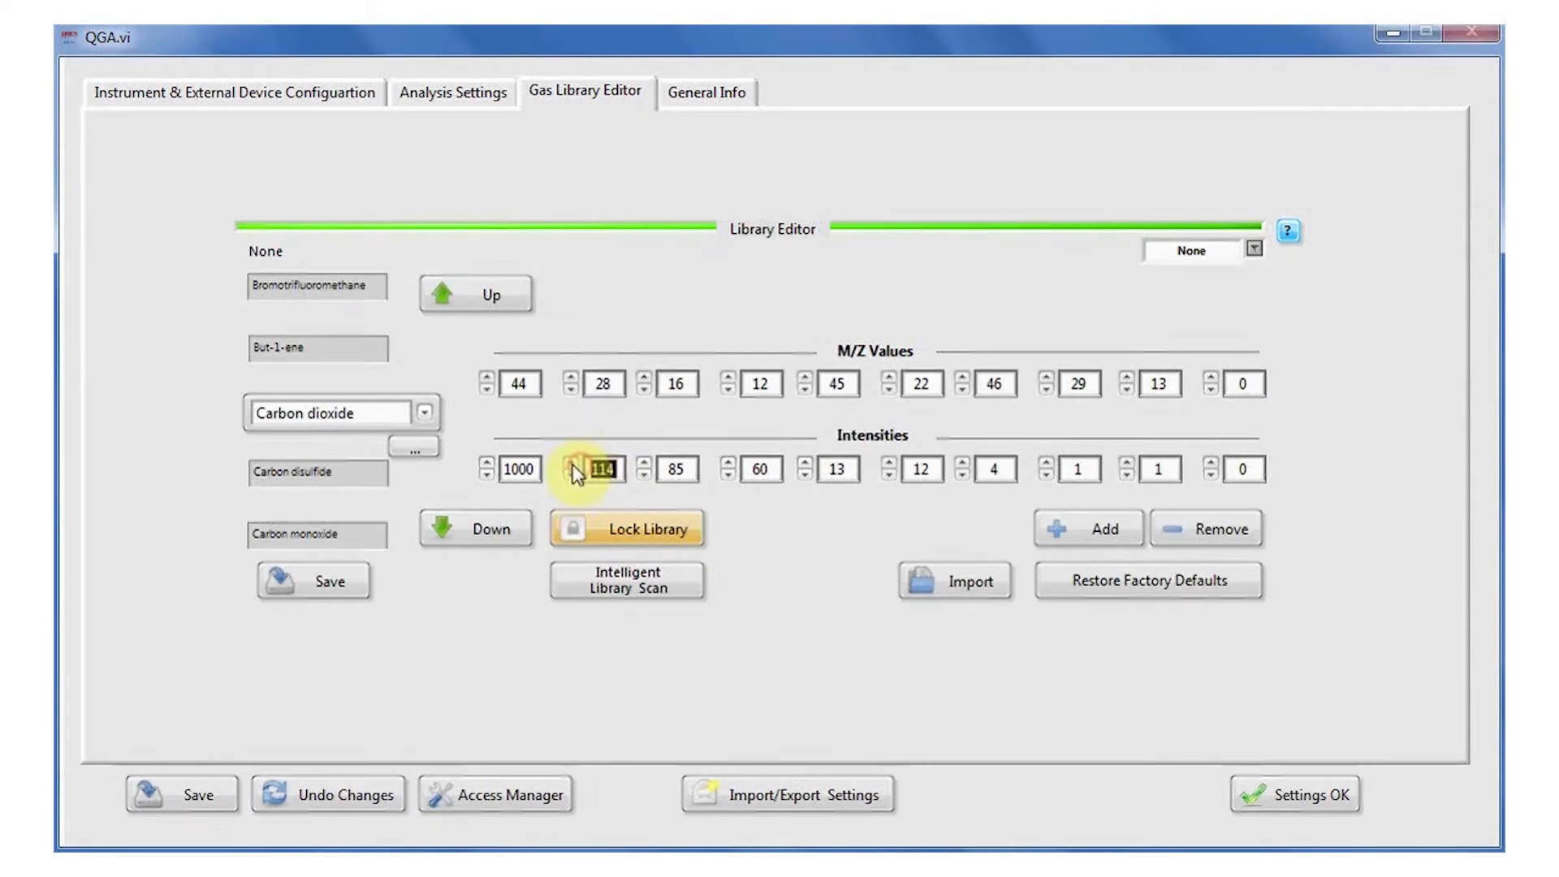
text(200)
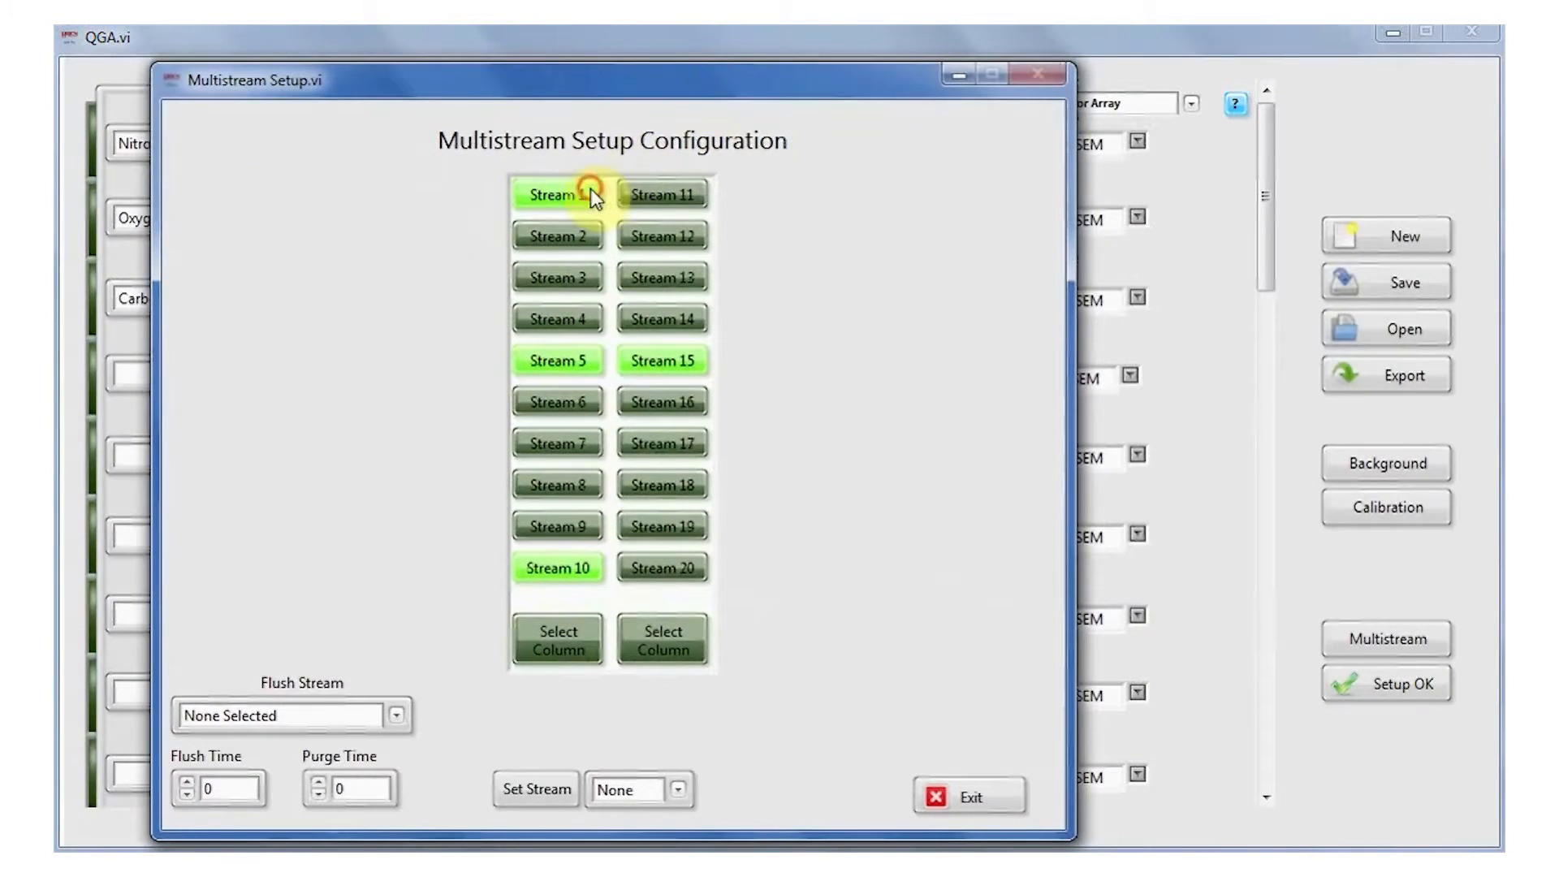
Toggle Stream 1 on in the Multistream Setup Configuration sequence.
click(968, 794)
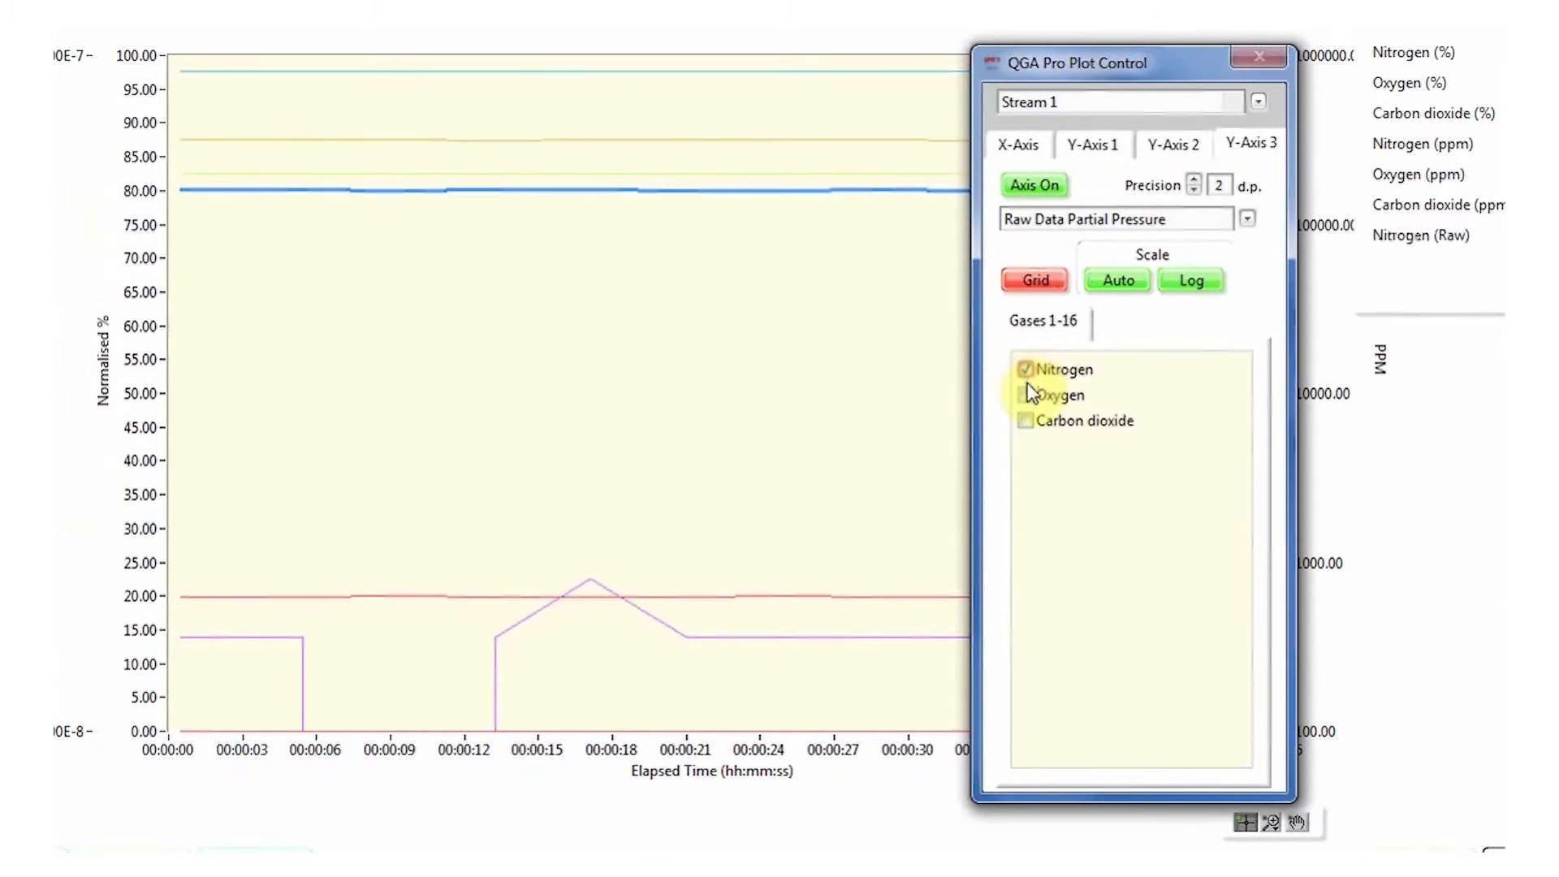
Add oxygen to the Y-Axis 3 raw partial pressure plot for Stream 1.
click(1025, 394)
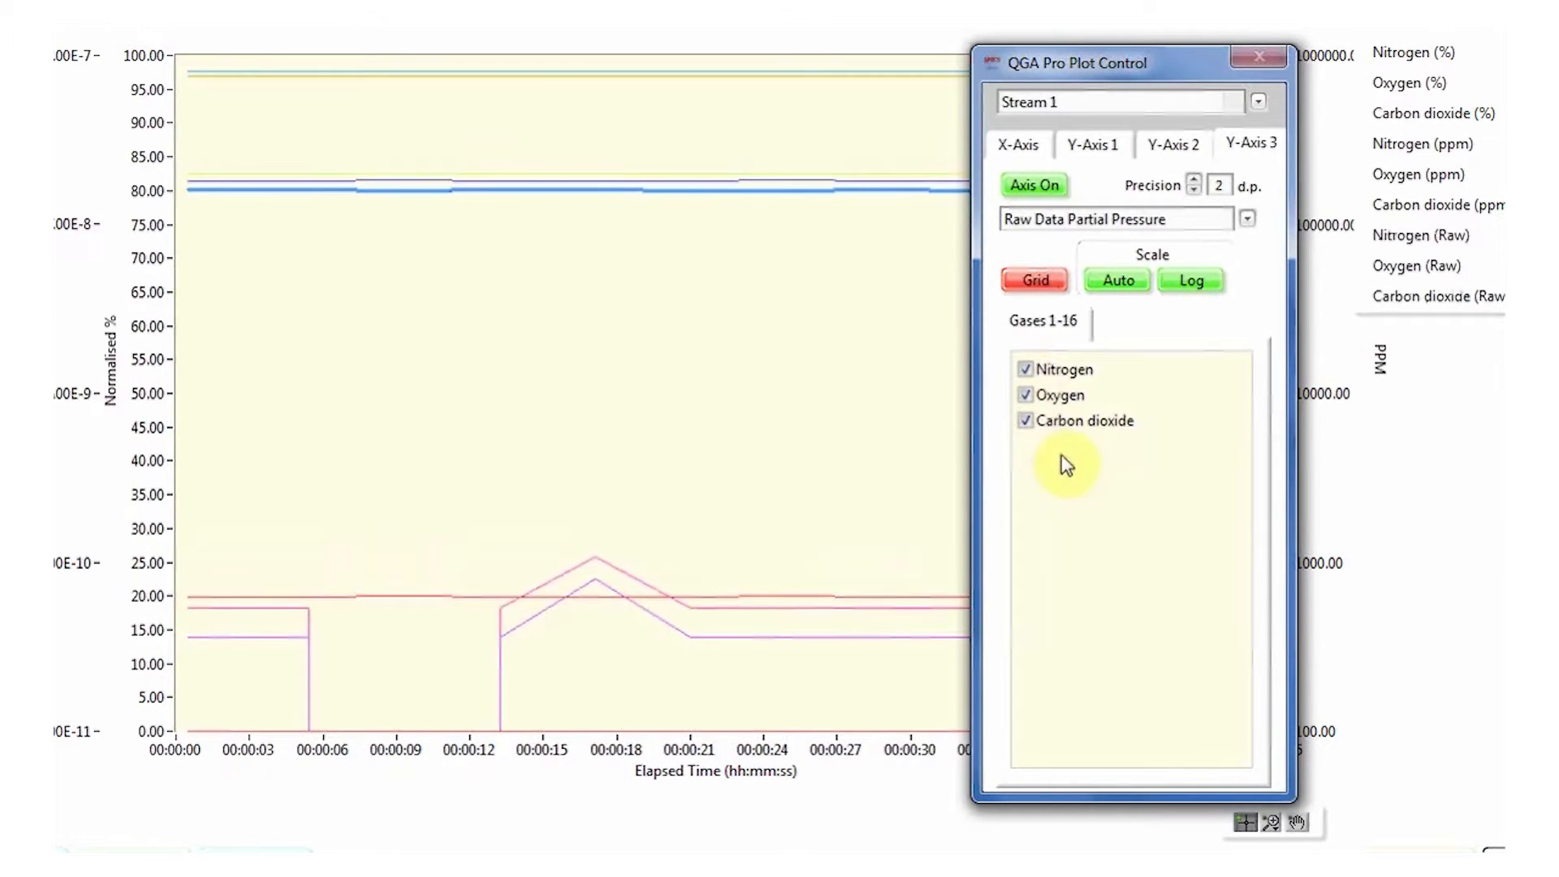
click(1191, 281)
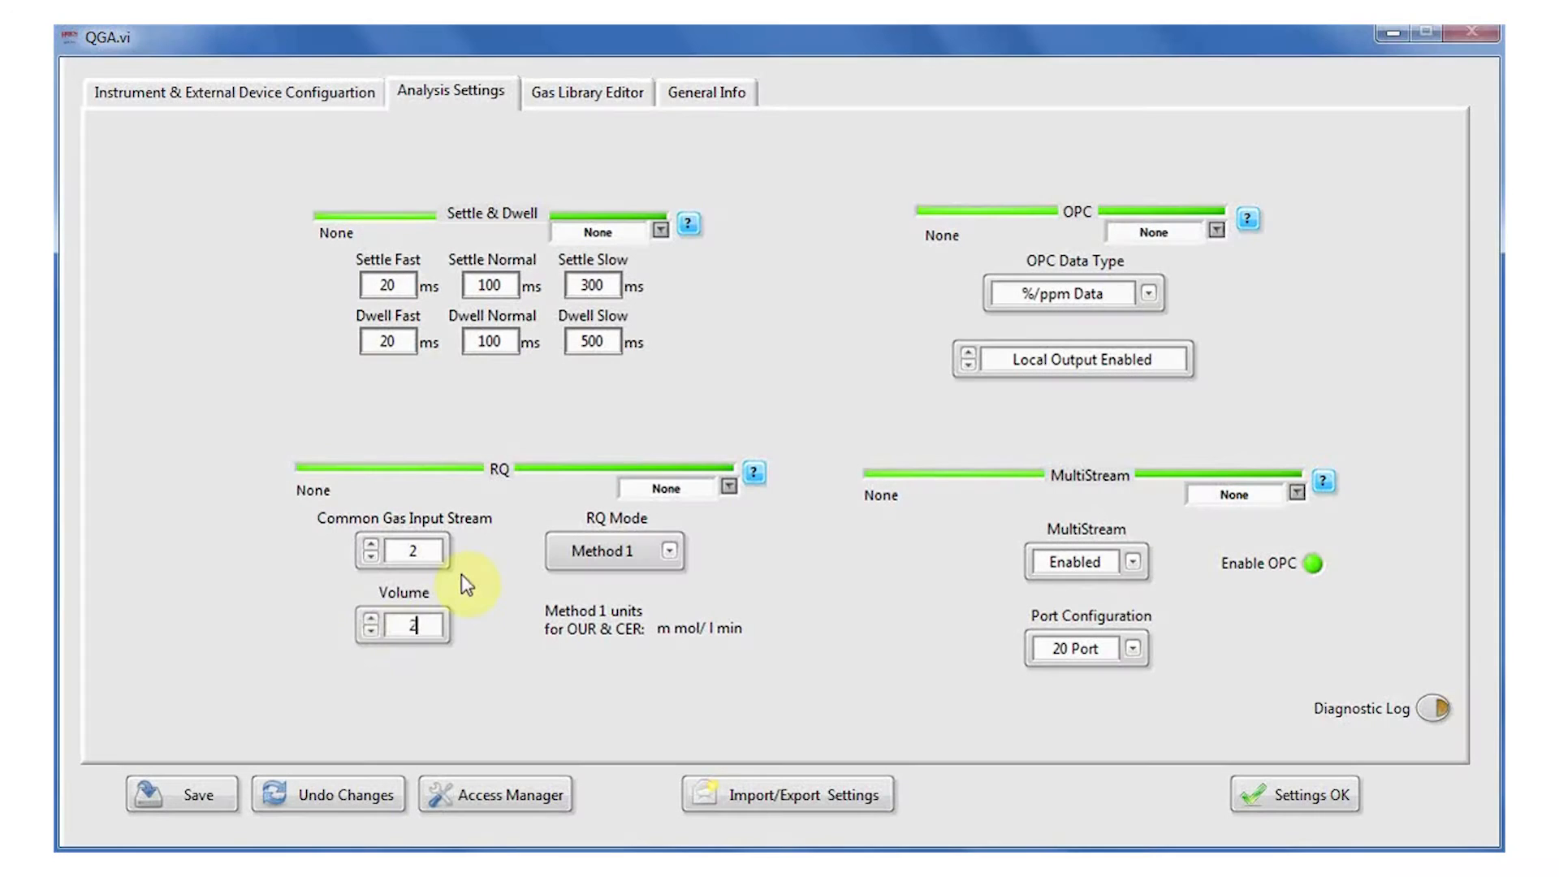
Finish the volume entry as 20 and show the RQ calculation method choices.
text(0)
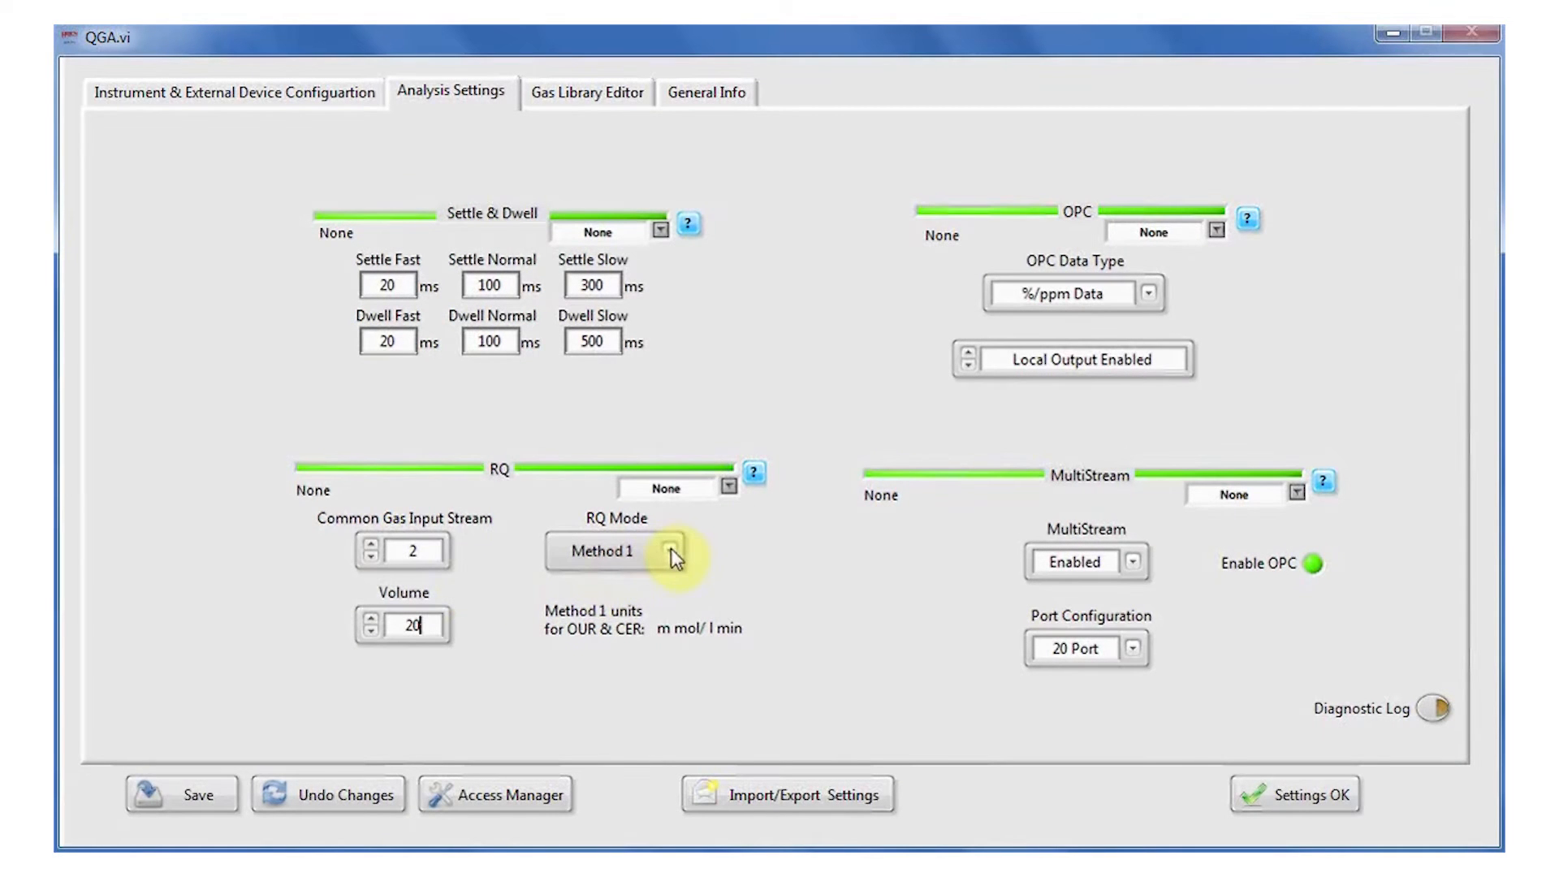
click(671, 550)
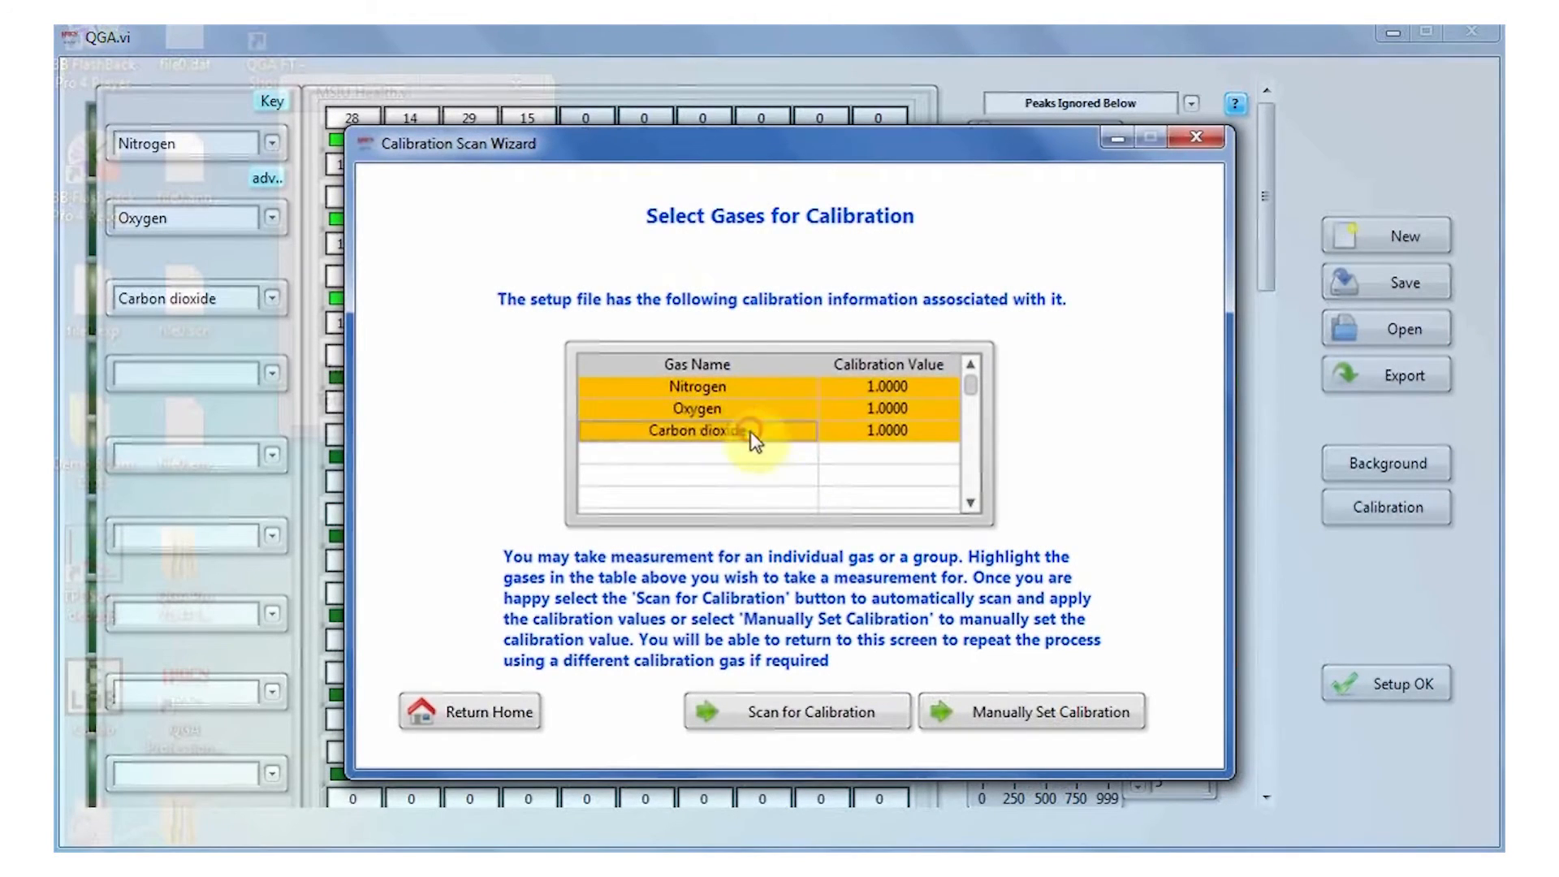
Run the calibration scan for nitrogen, oxygen and carbon dioxide.
click(796, 711)
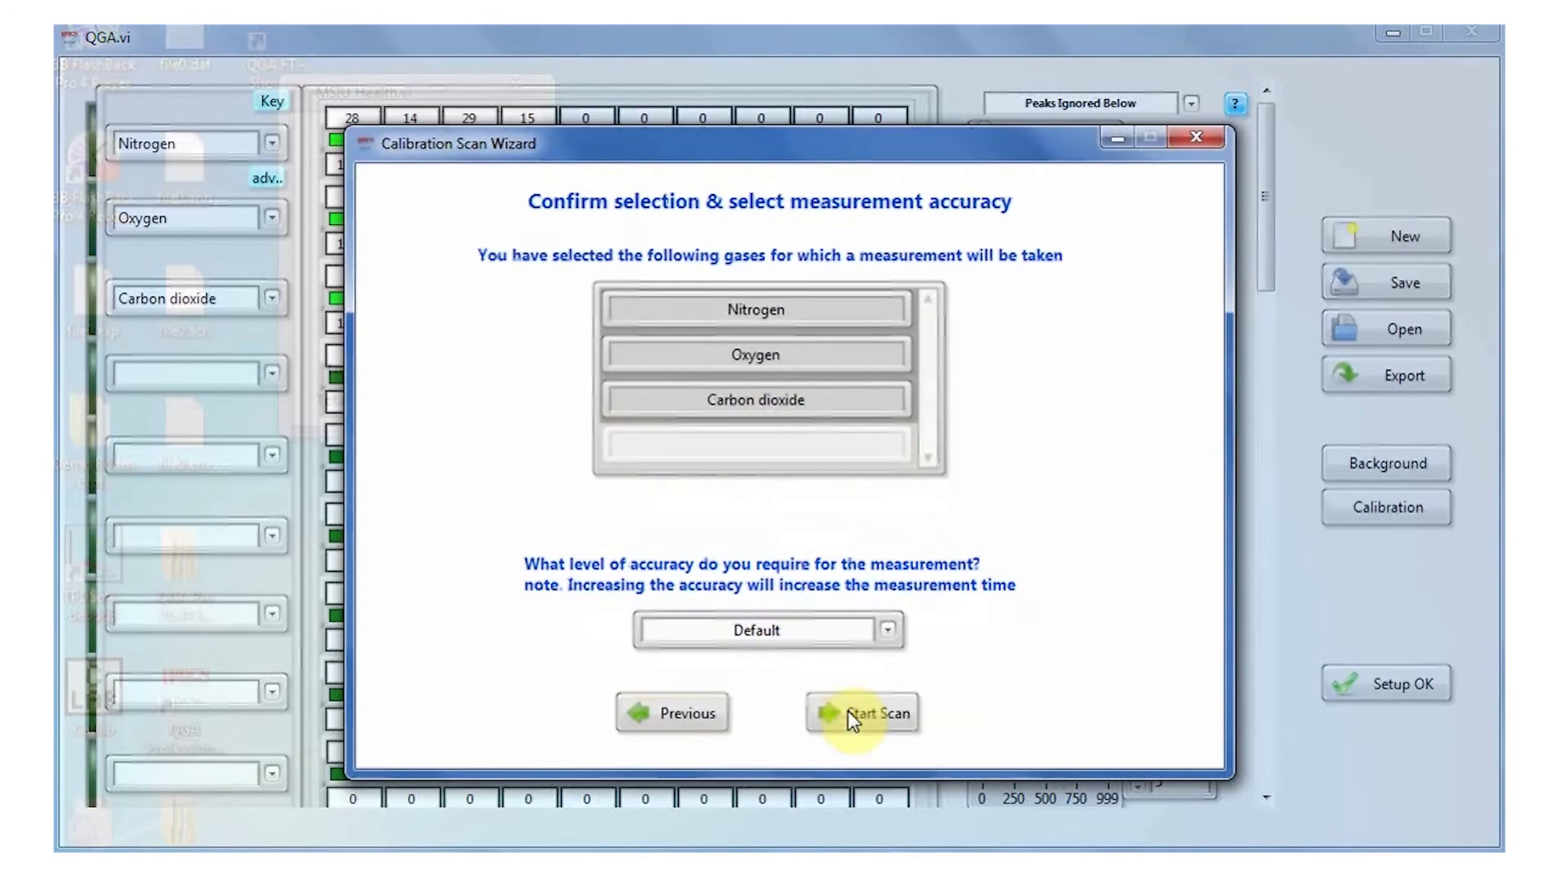
click(875, 713)
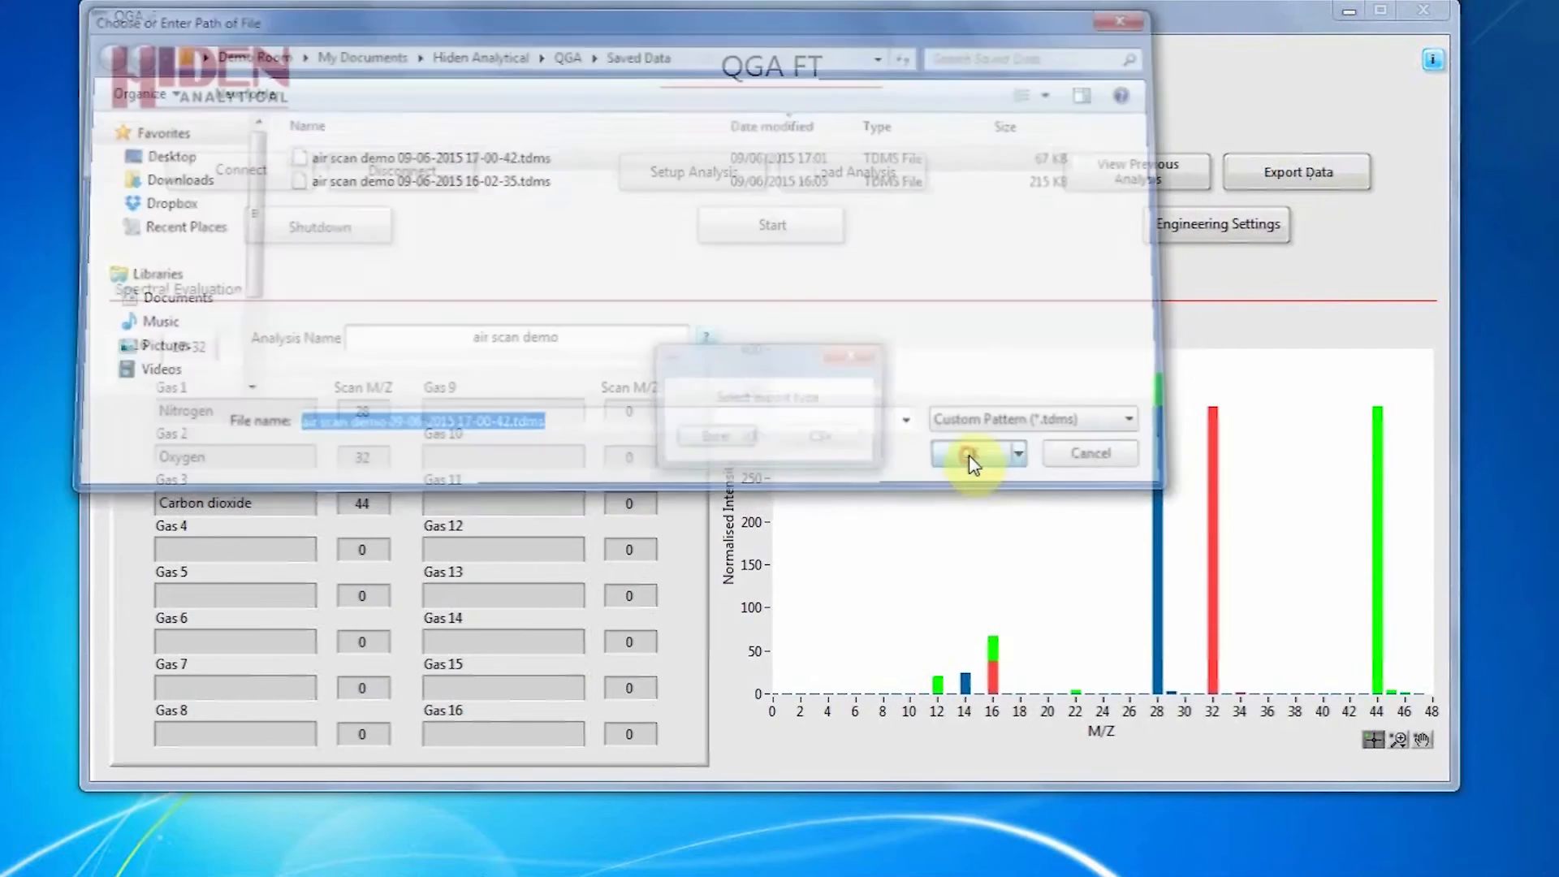
Export the air scan demo tdms file to Excel and view its Gas Setup sheet.
click(969, 454)
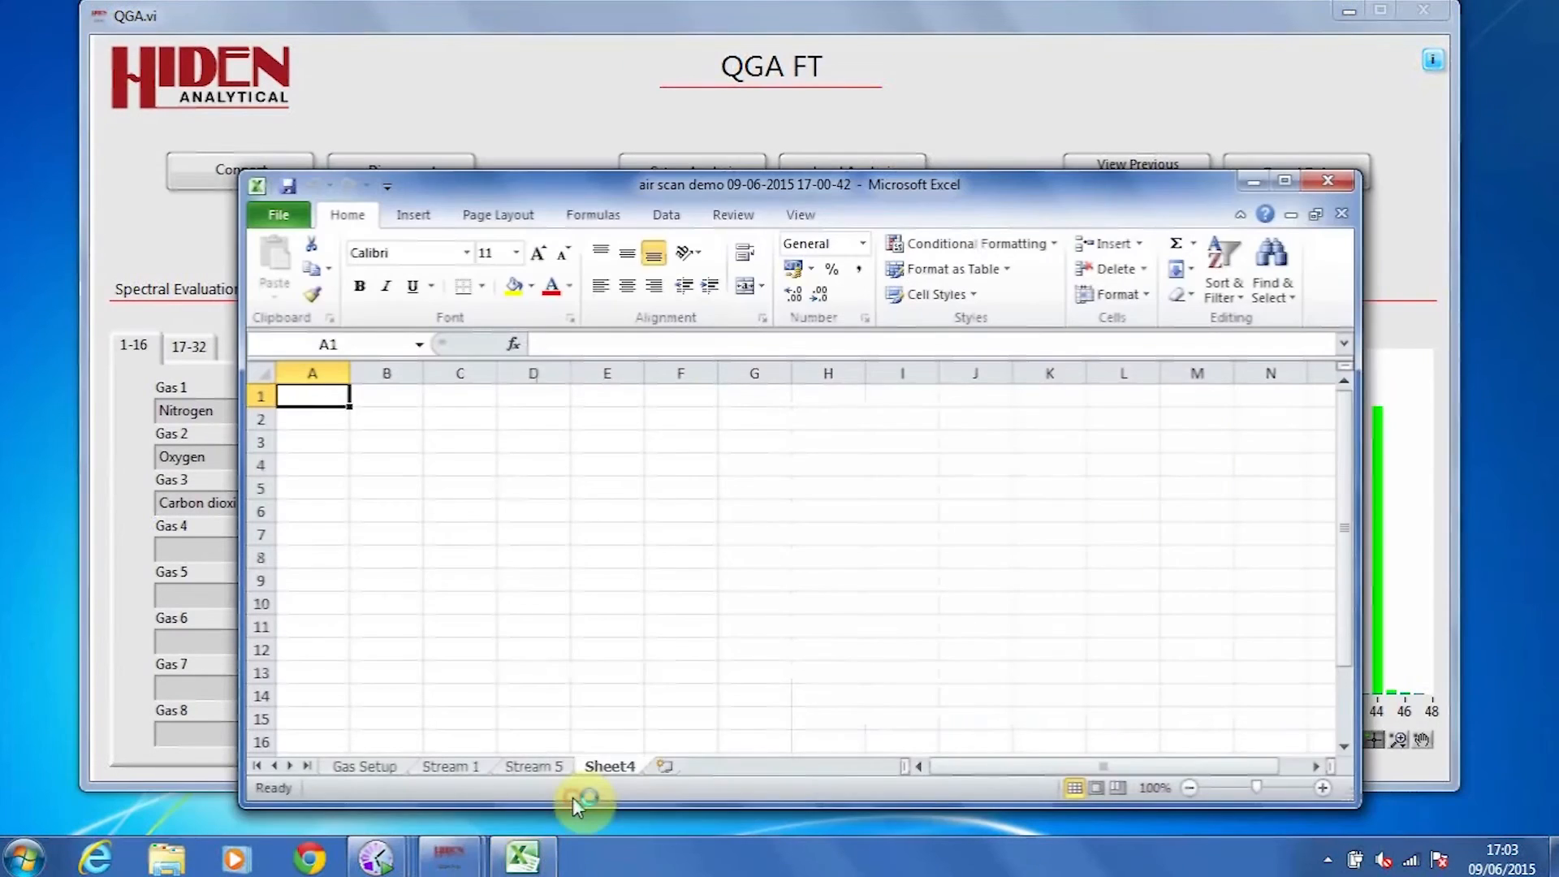
click(363, 764)
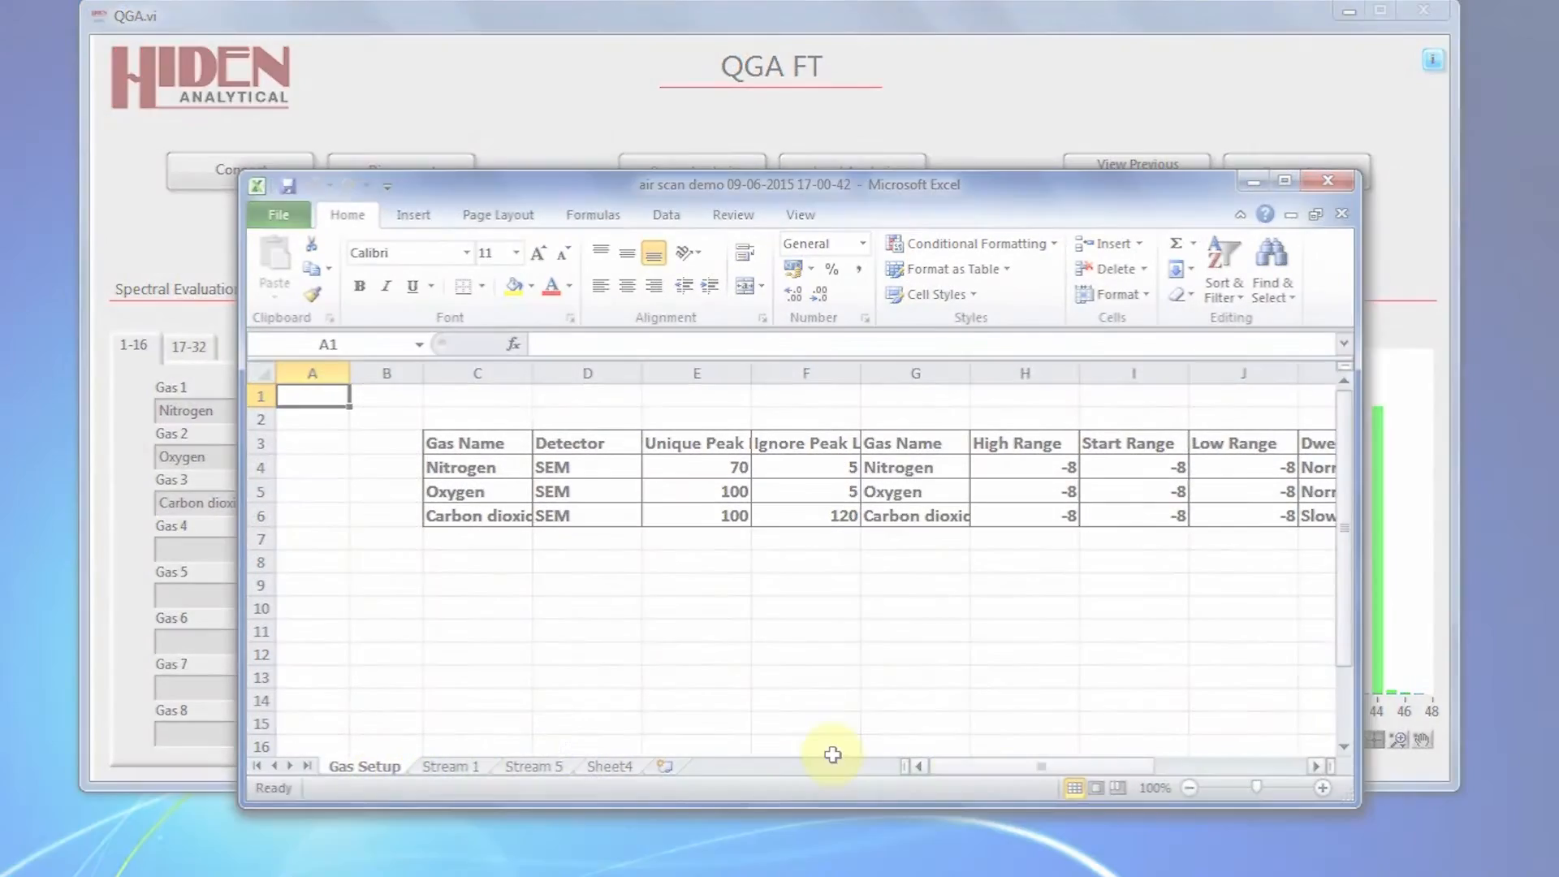